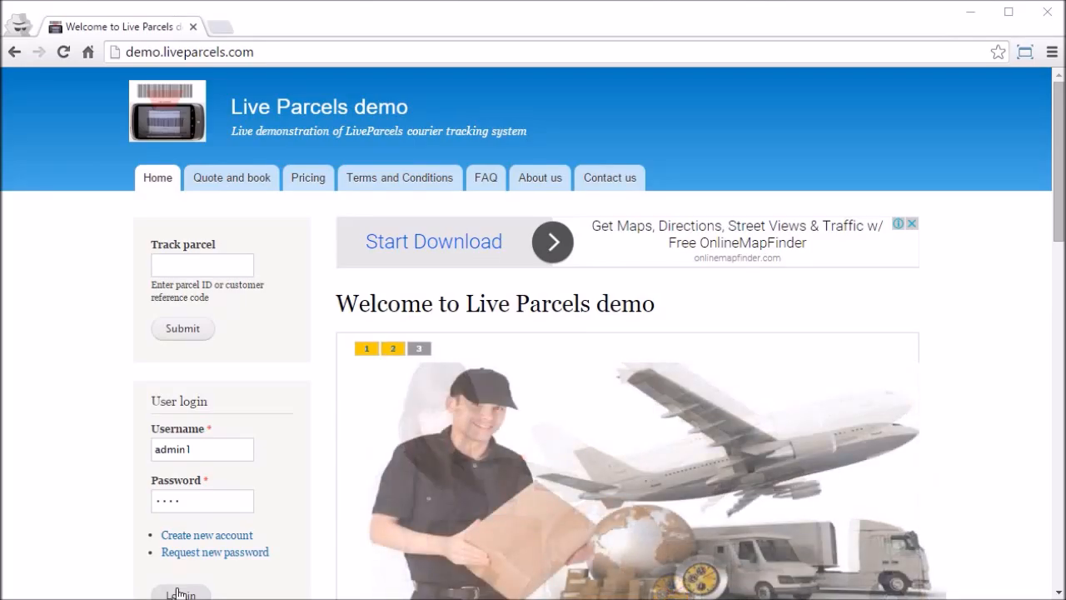
Log in to the LiveParcels demo site as the administrator
left_click(180, 593)
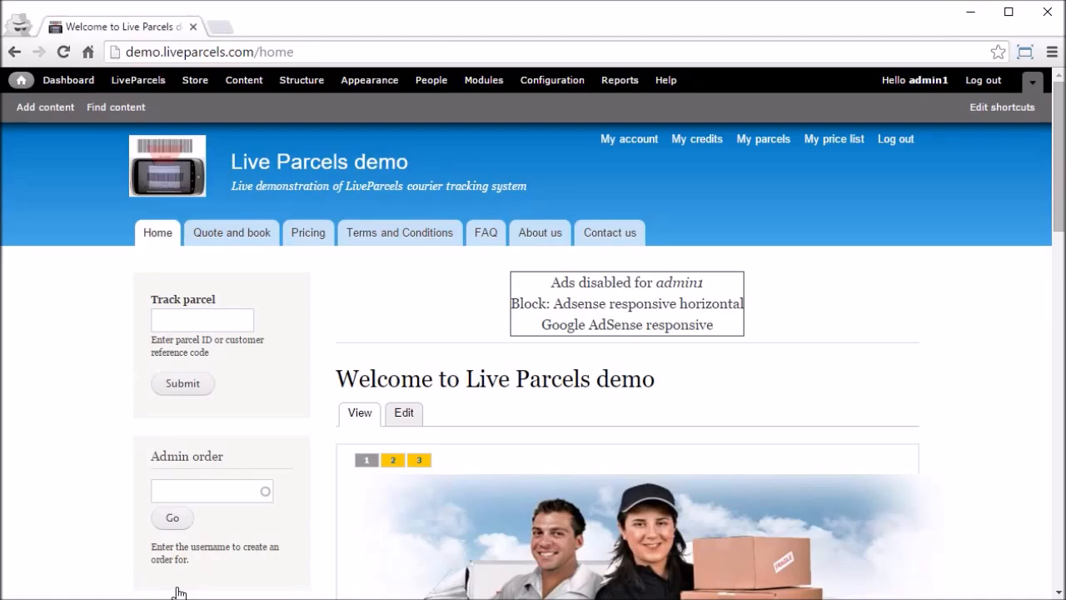
From the LiveParcels administration overview, request the Driver's location history report under Parcels map
left_click(139, 80)
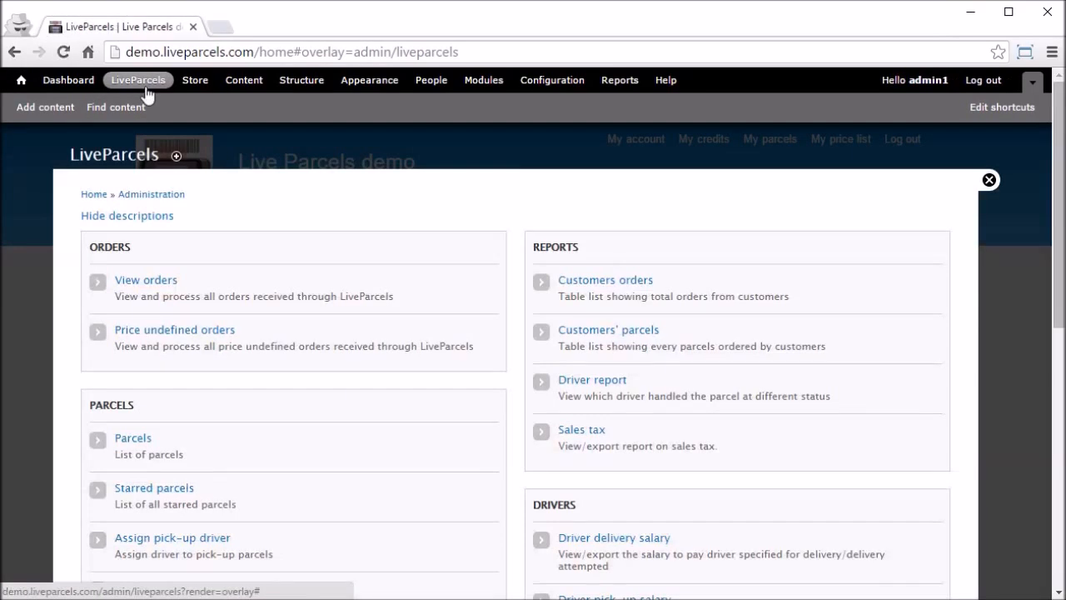
mouse_move(1024, 230)
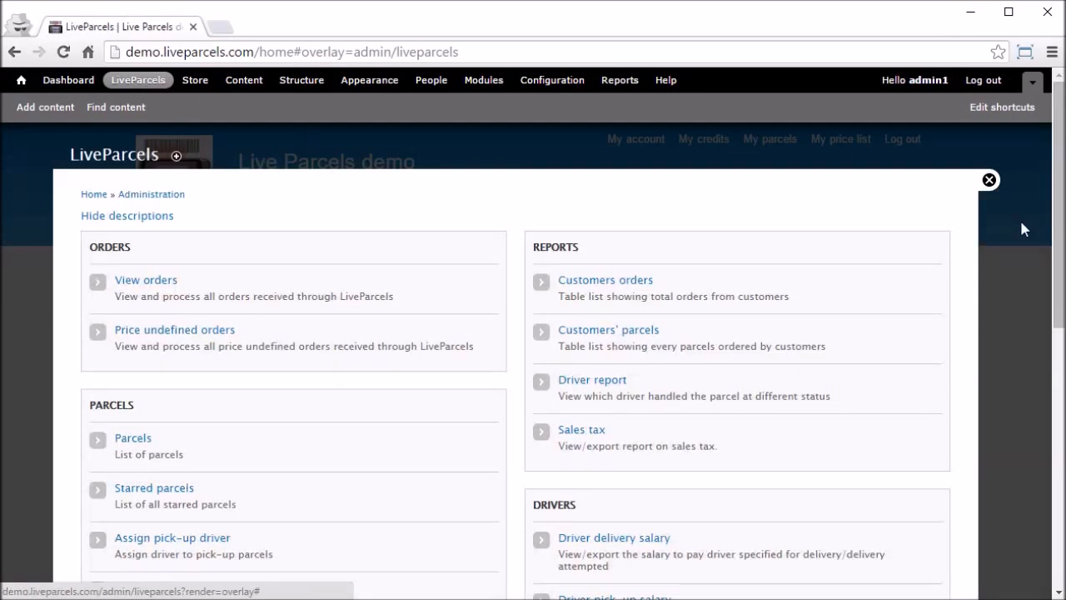
scroll("down", 3)
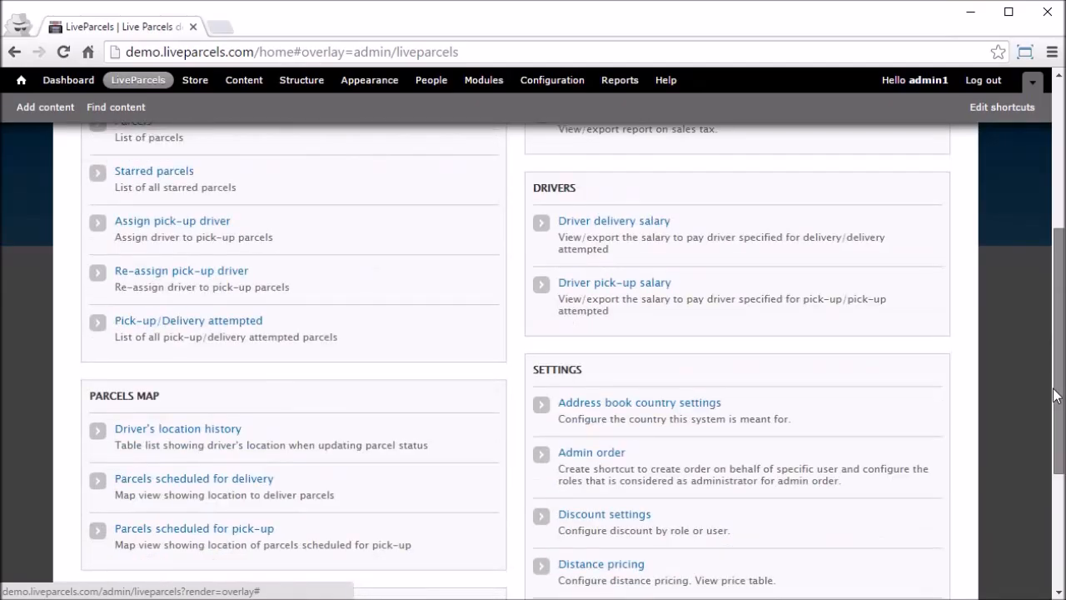
left_click(176, 428)
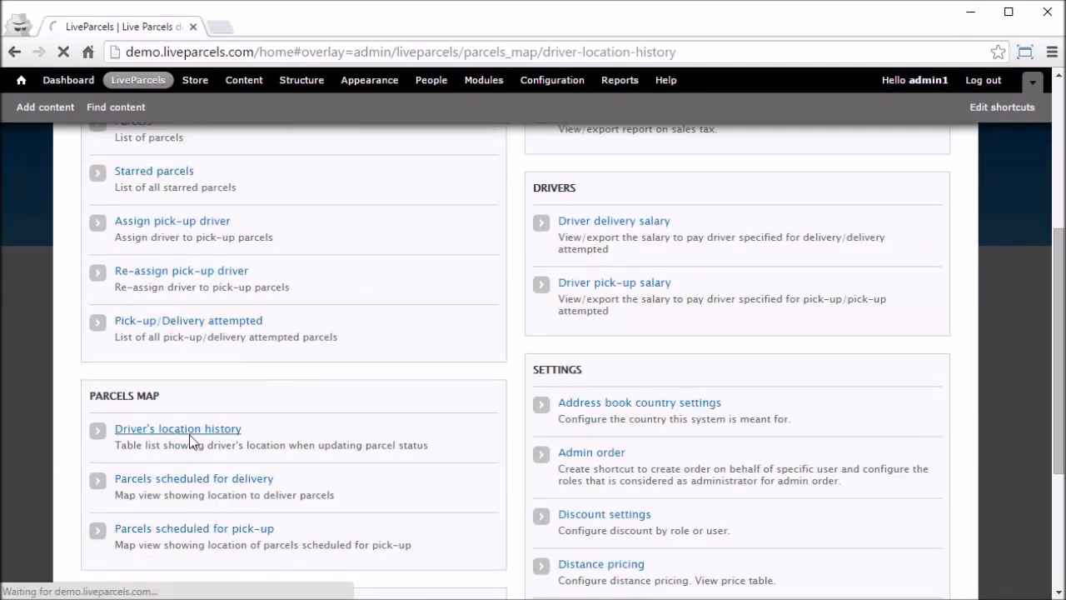
Review driver1's picked-up parcels with GPS locations and focus the Driver filter field
left_click(176, 428)
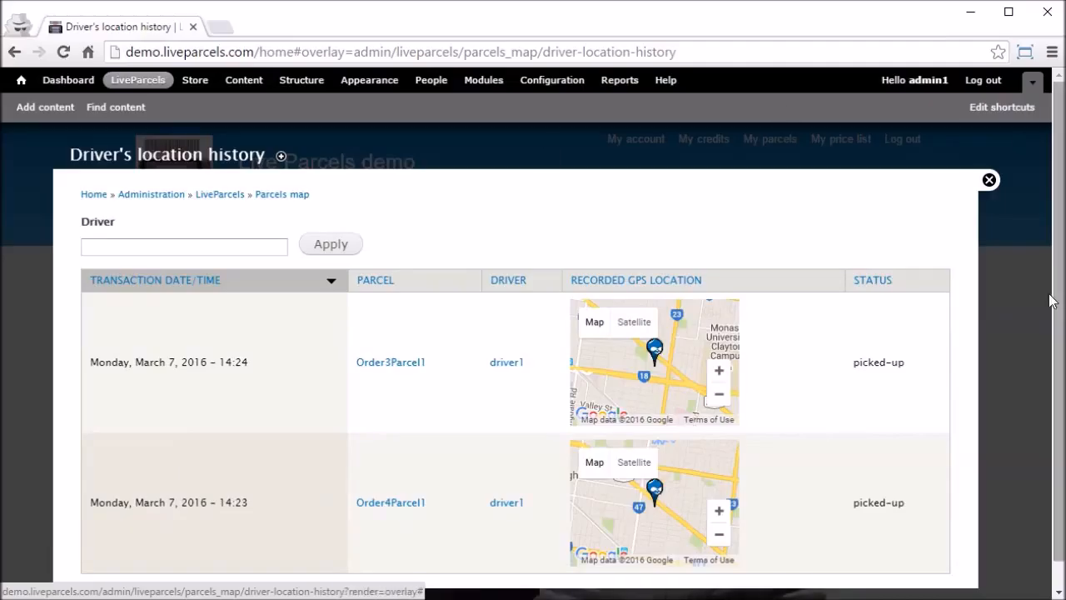
double_click(877, 362)
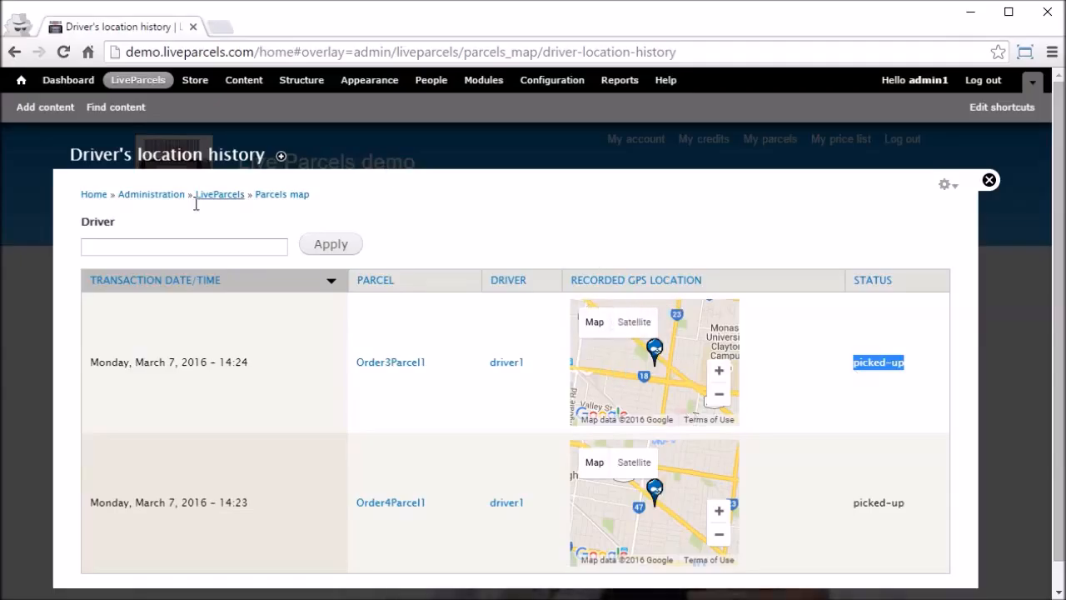
left_click(183, 247)
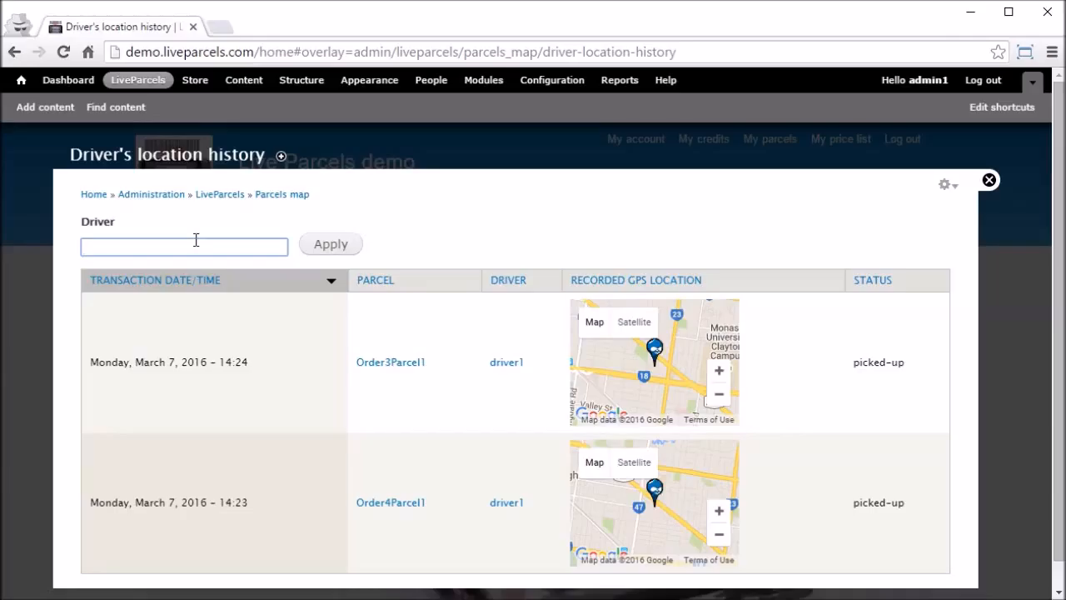